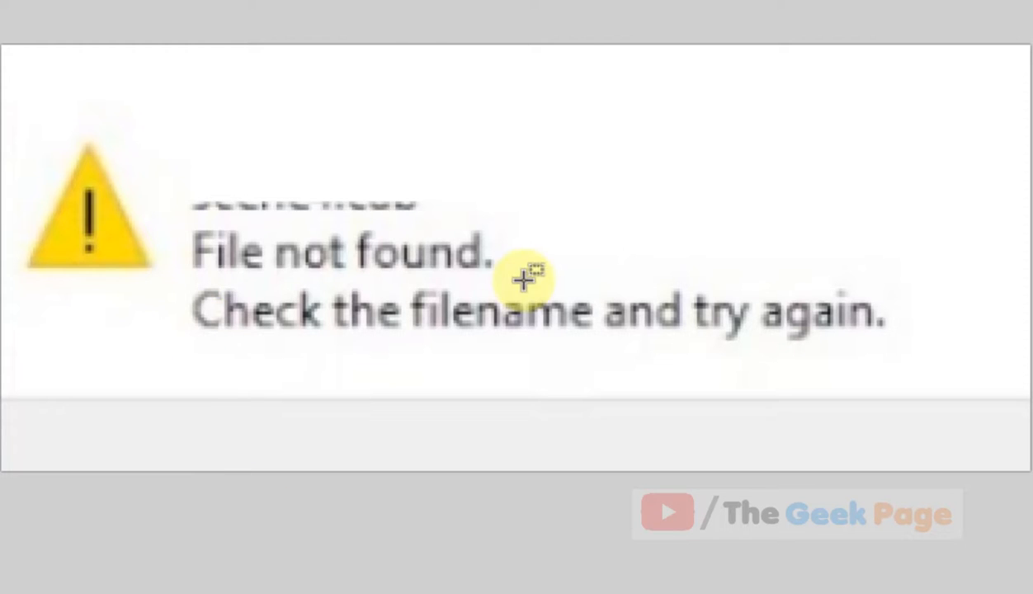
{"action": "mouse_move", "coordinate": [524, 277]}
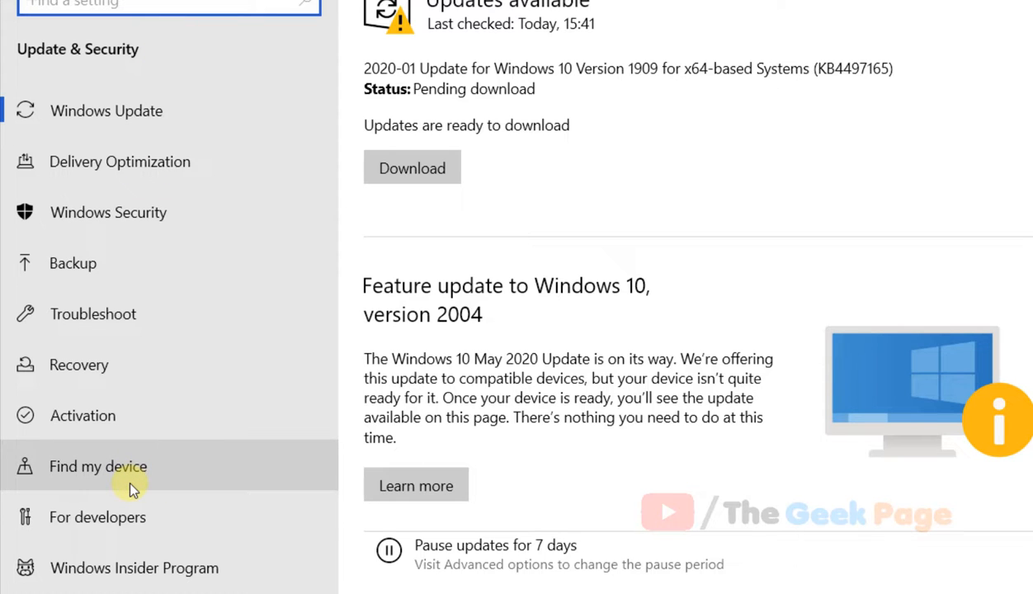
{"action": "mouse_move", "coordinate": [140, 231]}
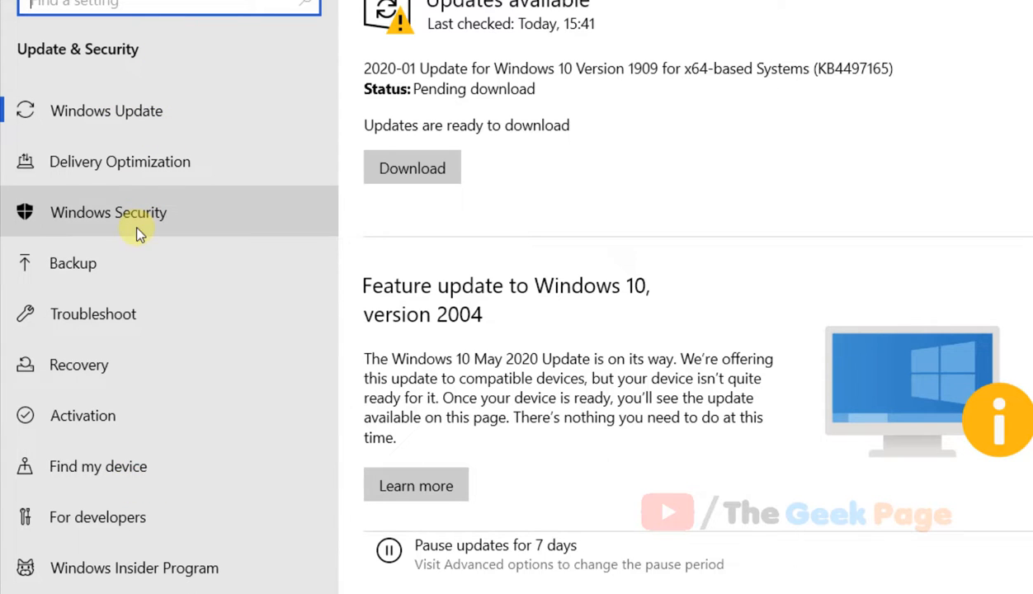
- Launch the Windows Security app from the Windows Security page of Settings
{"action": "left_click", "coordinate": [109, 211]}
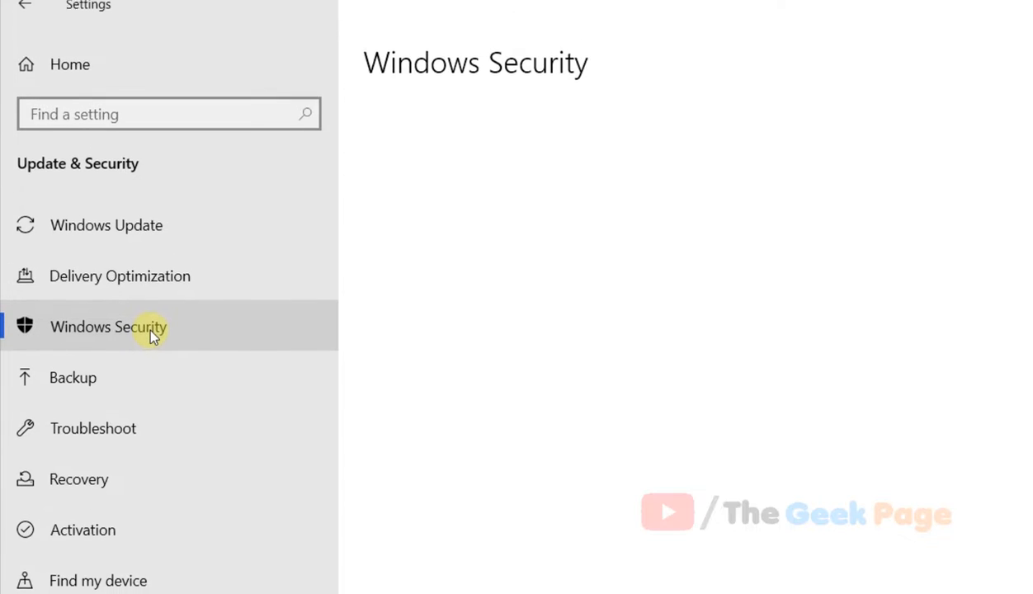
{"action": "left_click", "coordinate": [109, 327]}
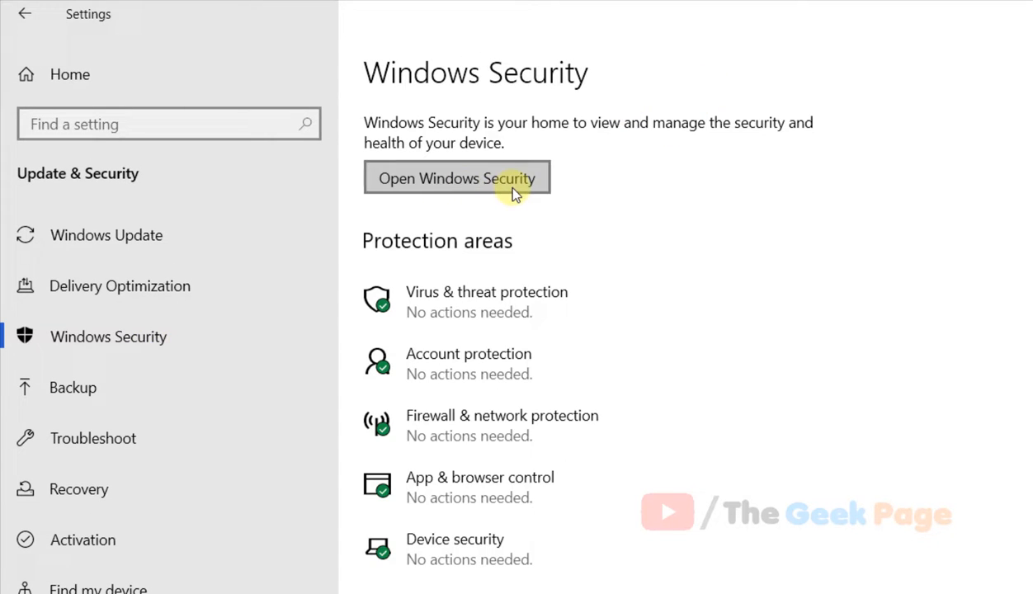
{"action": "left_click", "coordinate": [456, 179]}
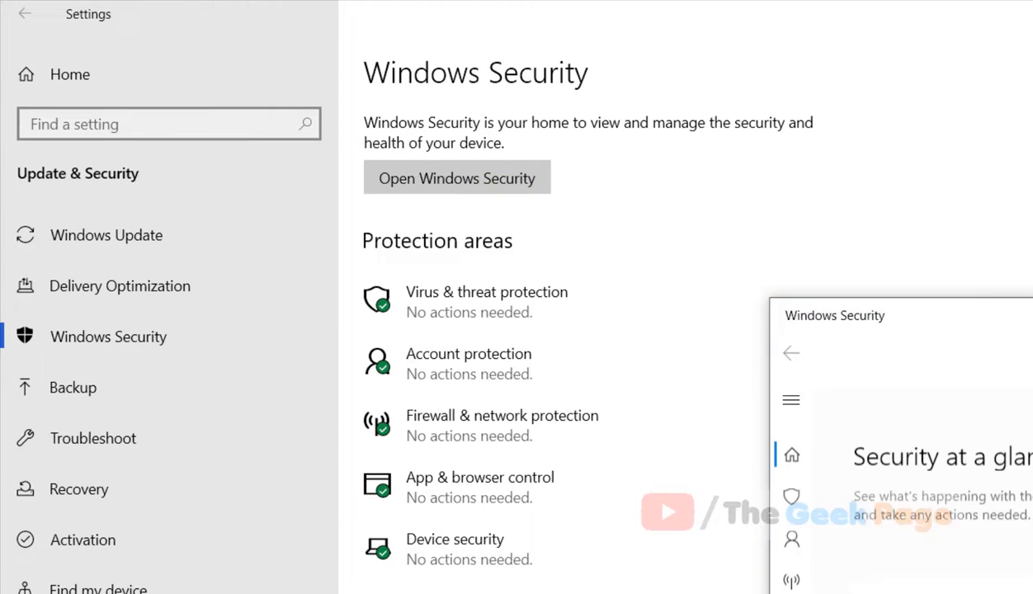
- Show the Virus & threat protection settings section of the Virus & threat protection page
{"action": "left_click", "coordinate": [457, 178]}
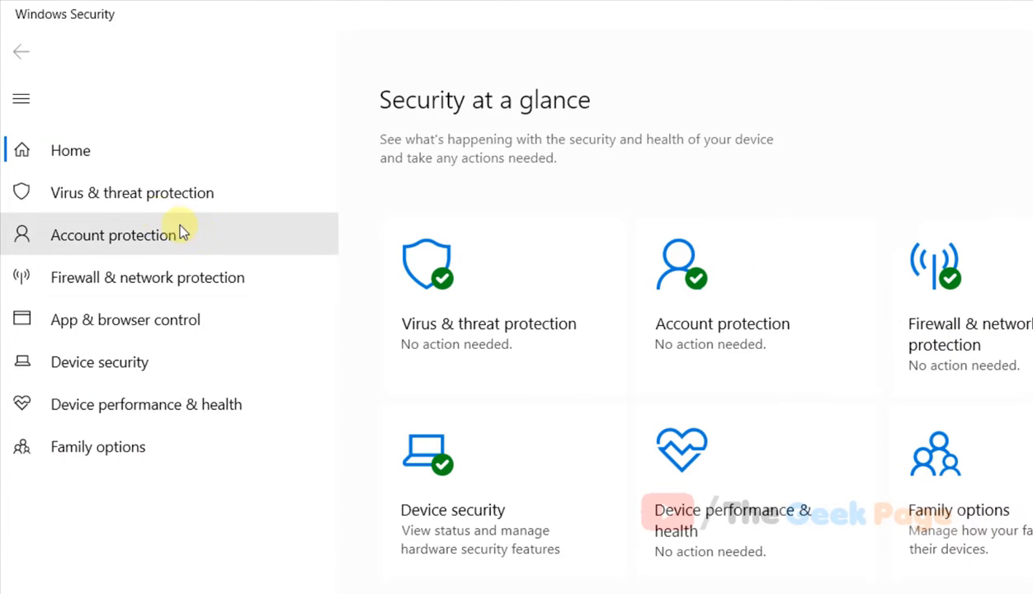
{"action": "mouse_move", "coordinate": [182, 191]}
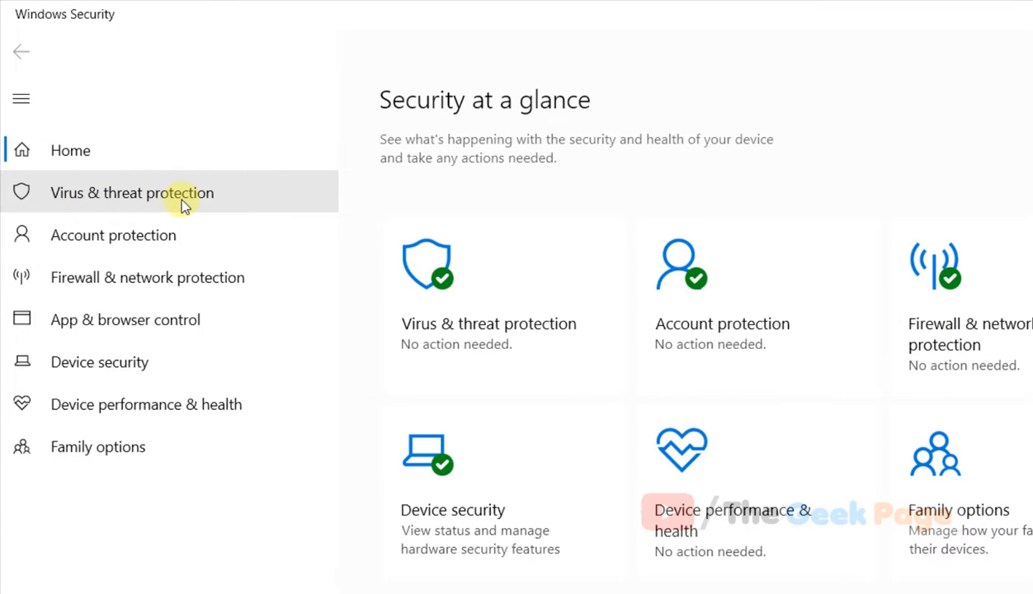
{"action": "left_click", "coordinate": [132, 192]}
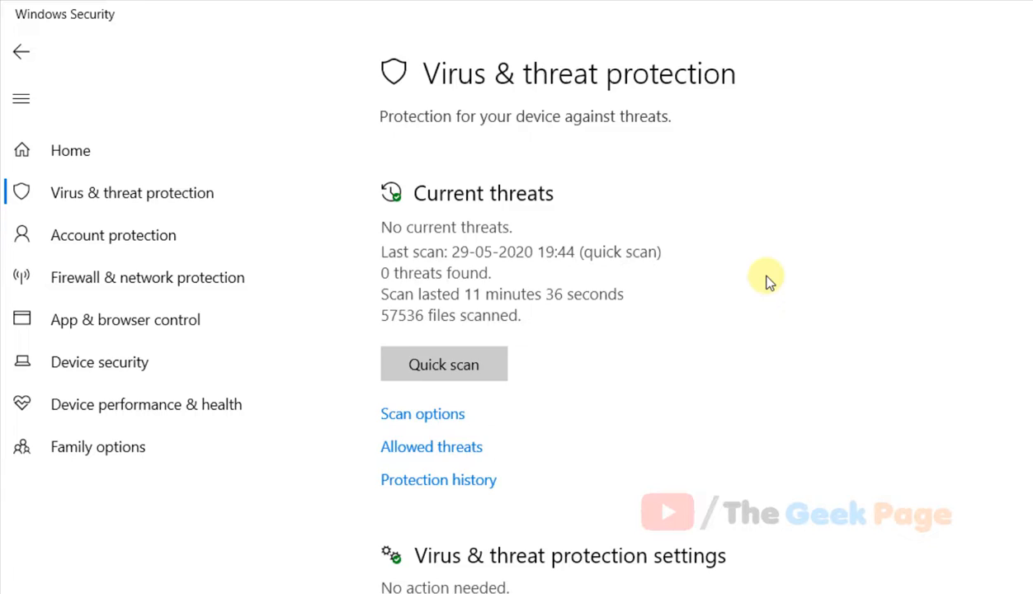
{"action": "scroll", "scroll_direction": "down", "scroll_amount": 3}
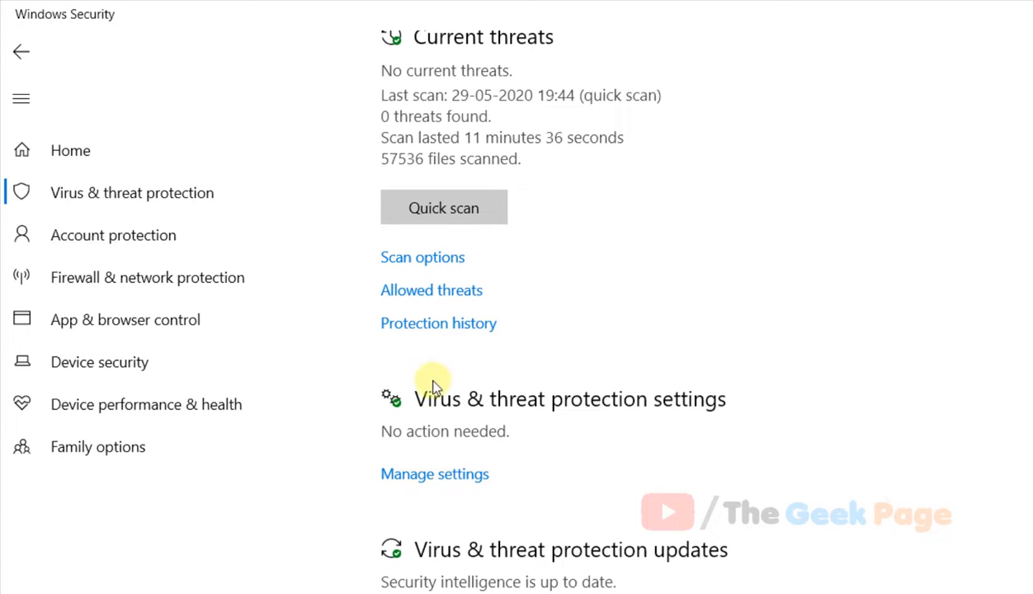
{"action": "mouse_move", "coordinate": [440, 407]}
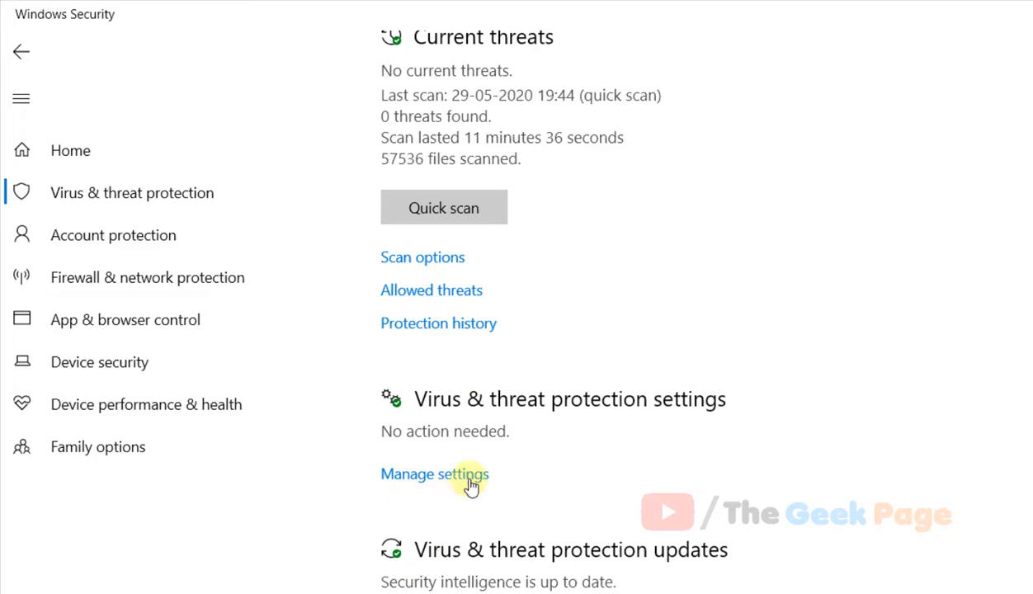
- Reach the Ransomware protection page via Manage settings and Controlled folder access
{"action": "left_click", "coordinate": [434, 474]}
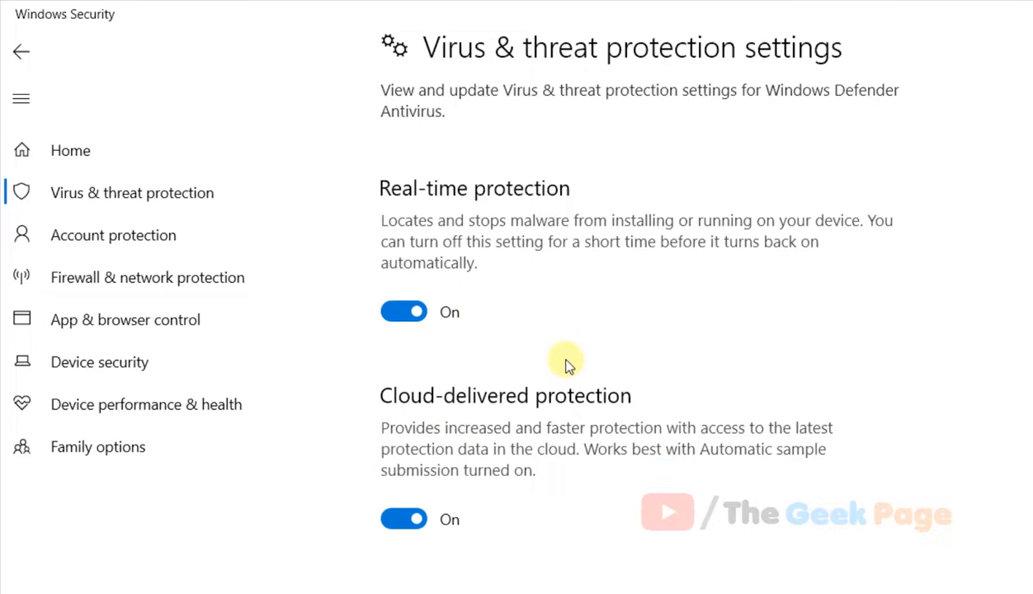
{"action": "scroll", "scroll_direction": "down", "scroll_amount": 3}
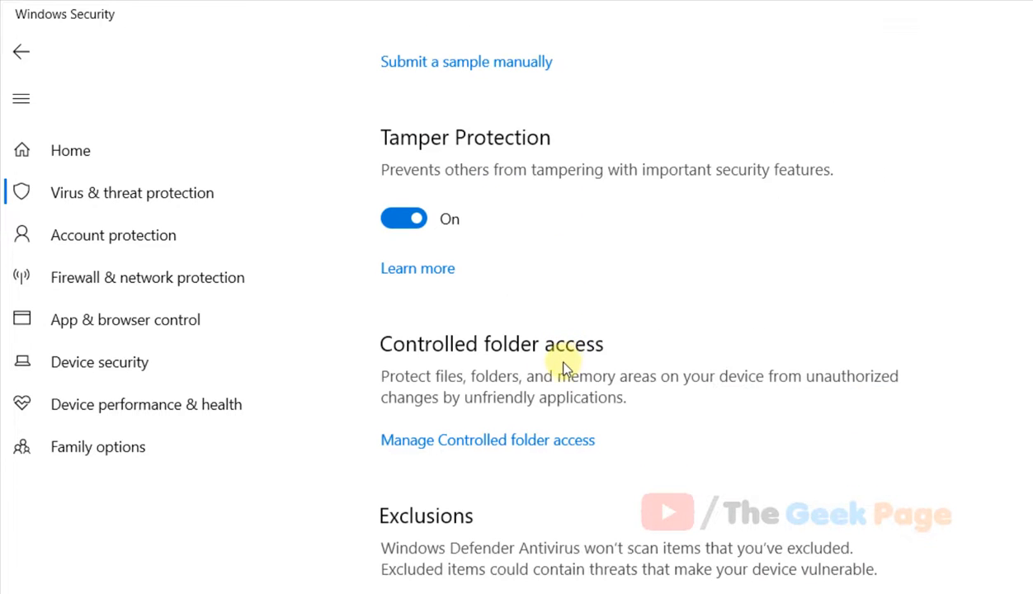
{"action": "mouse_move", "coordinate": [591, 361]}
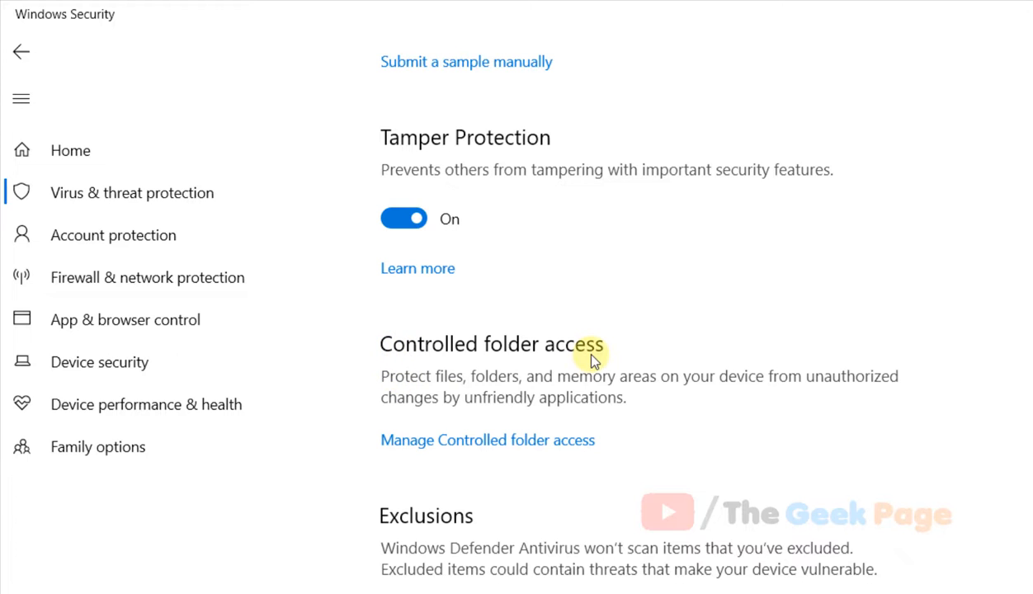
{"action": "mouse_move", "coordinate": [520, 445]}
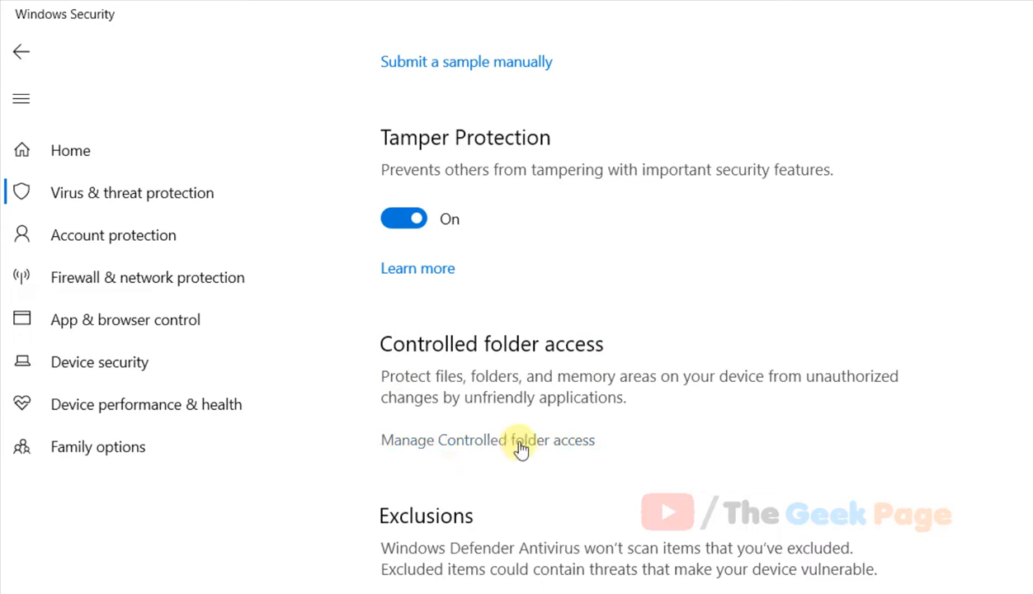
{"action": "left_click", "coordinate": [488, 439]}
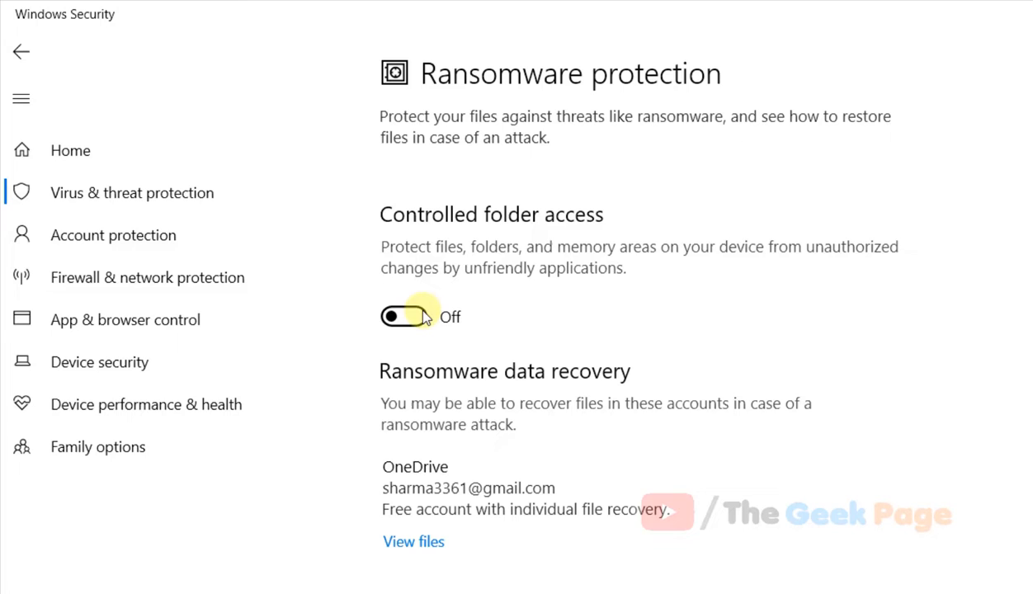
- Toggle Controlled folder access On, then back Off
{"action": "left_click", "coordinate": [403, 317]}
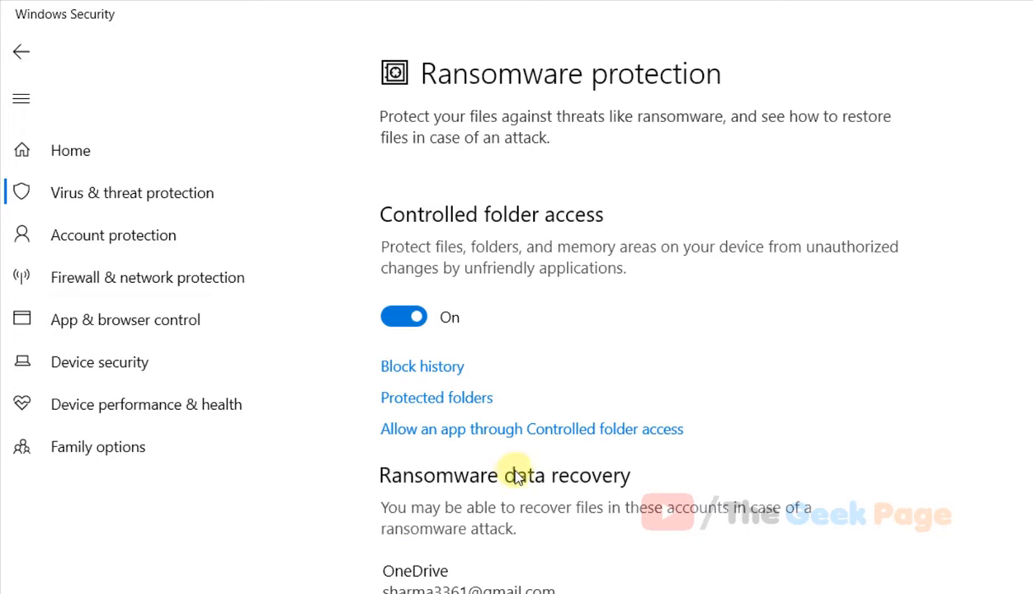
{"action": "mouse_move", "coordinate": [403, 317]}
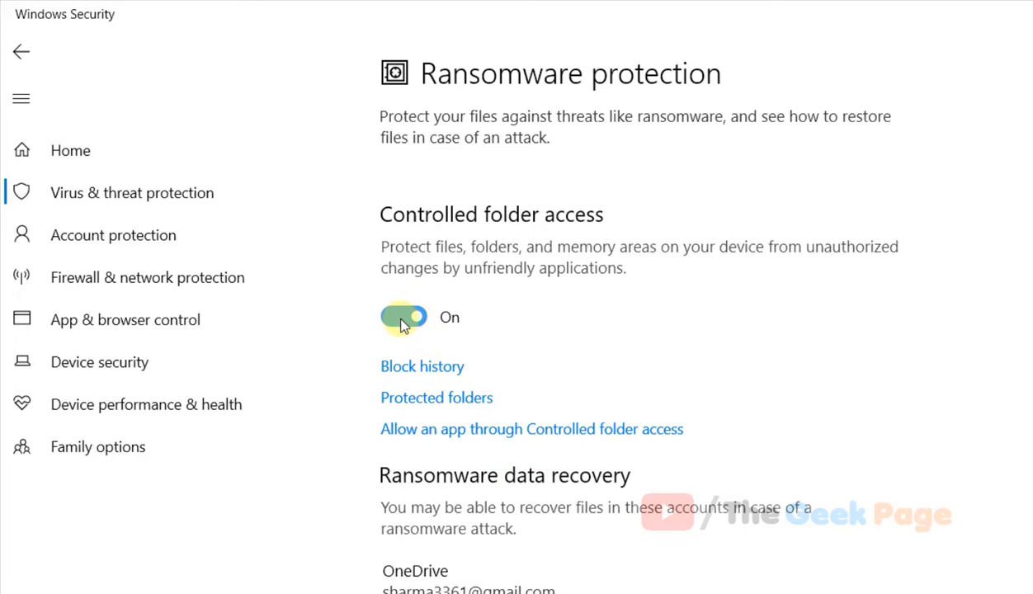
{"action": "left_click", "coordinate": [403, 317]}
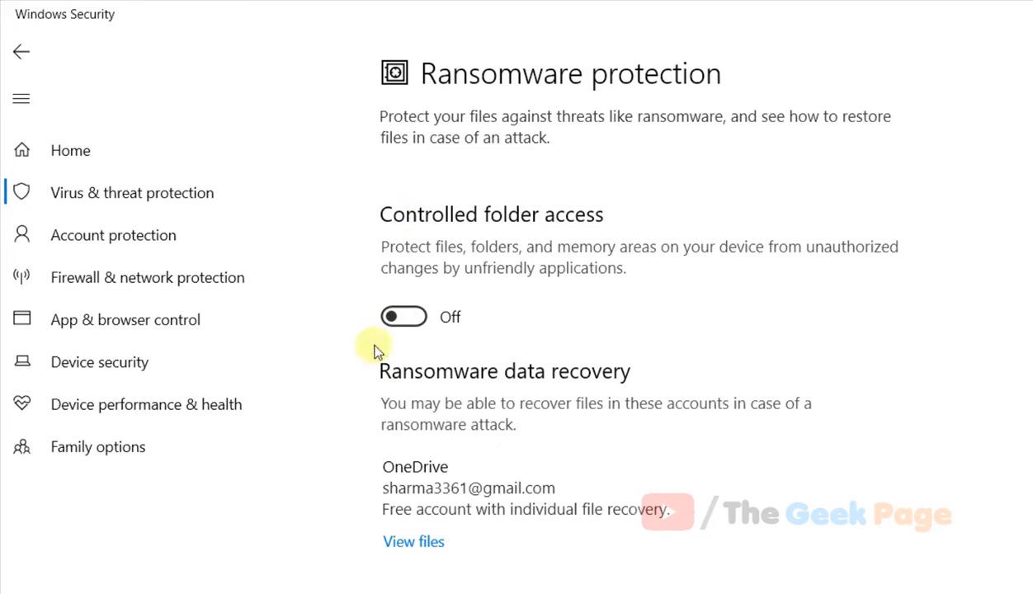